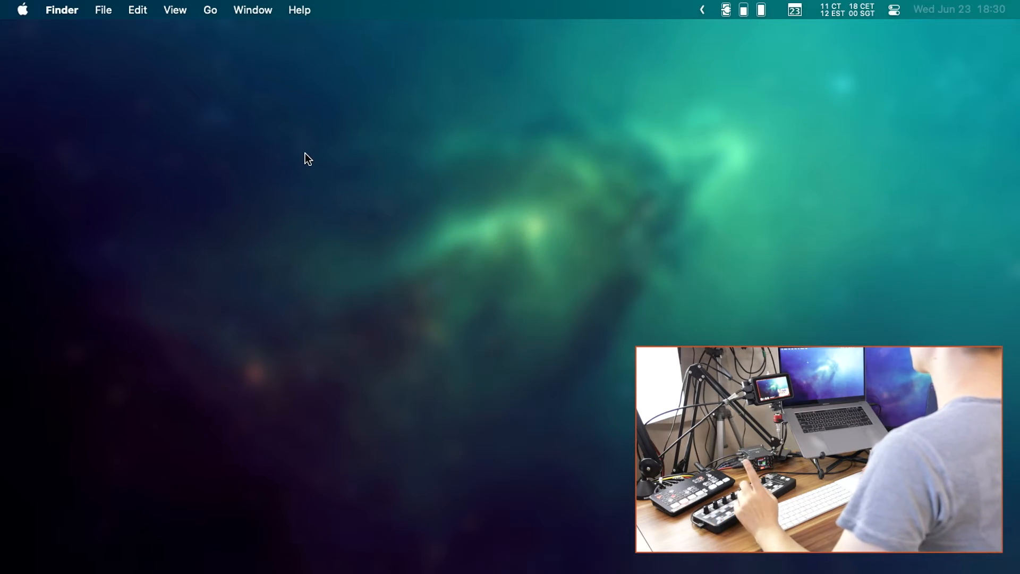
Step: Launch System Preferences from the Apple menu to reach the main settings grid
left_click(23, 10)
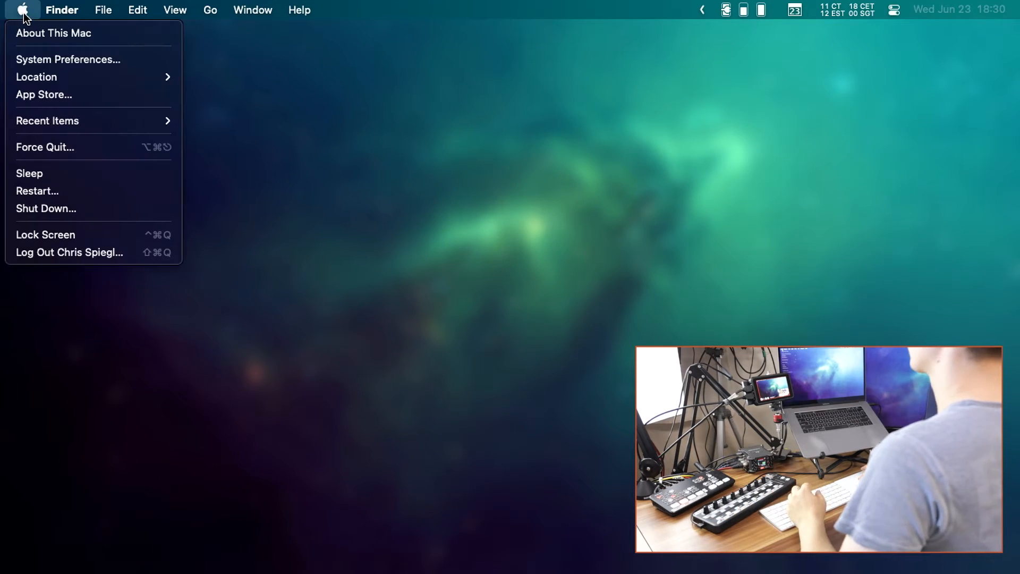
mouse_move(42, 47)
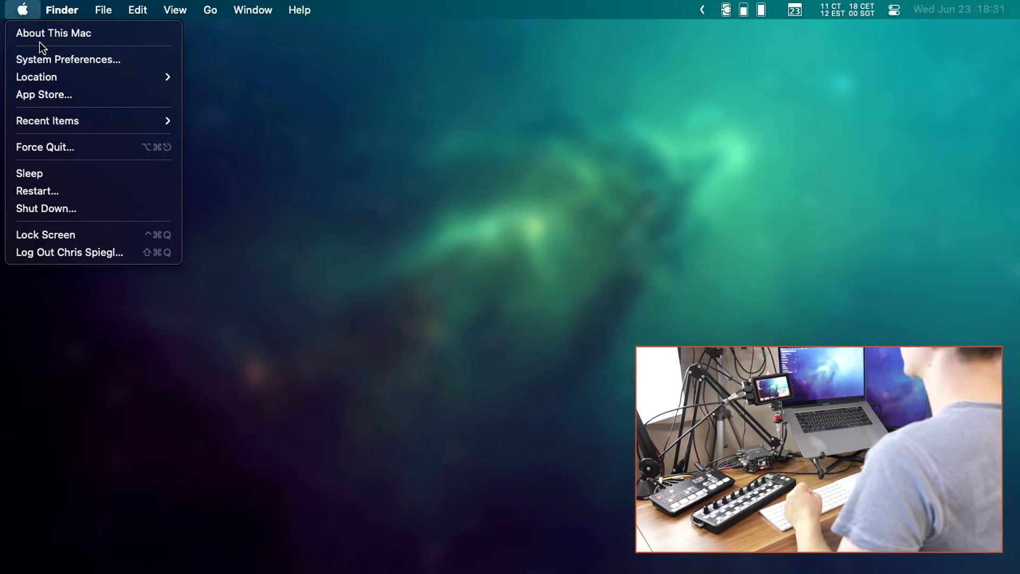
mouse_move(68, 59)
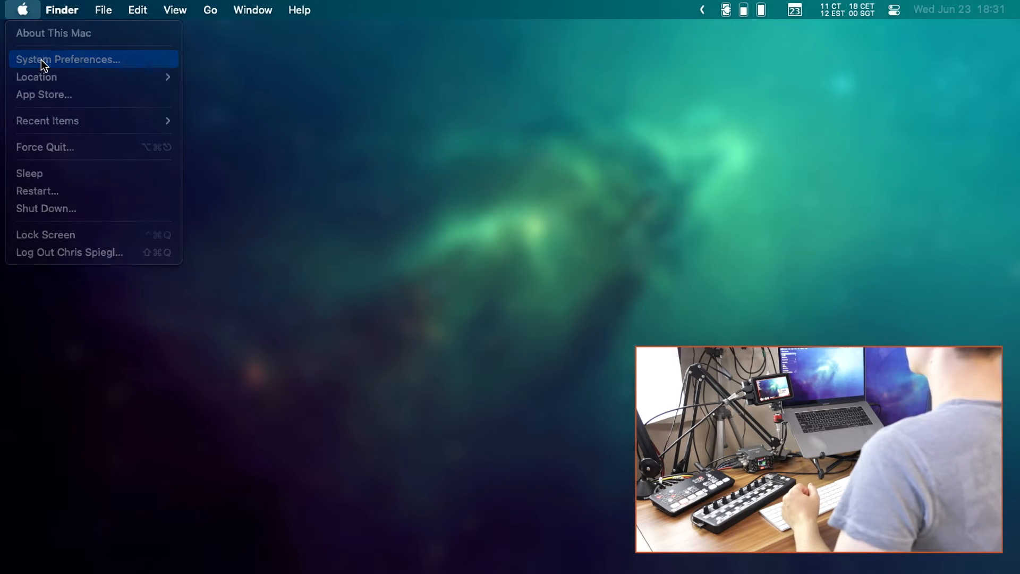
left_click(68, 59)
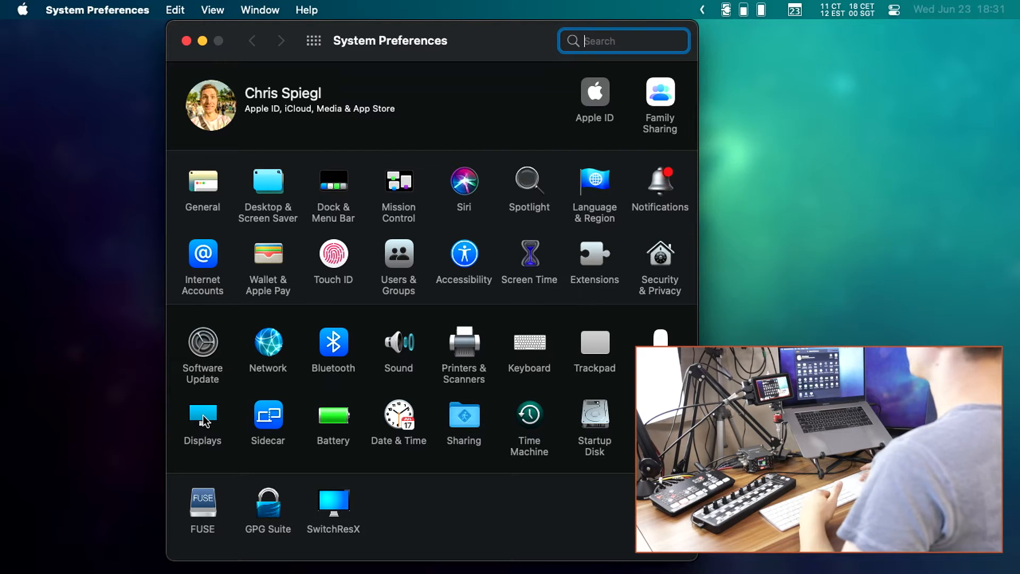
mouse_move(280, 344)
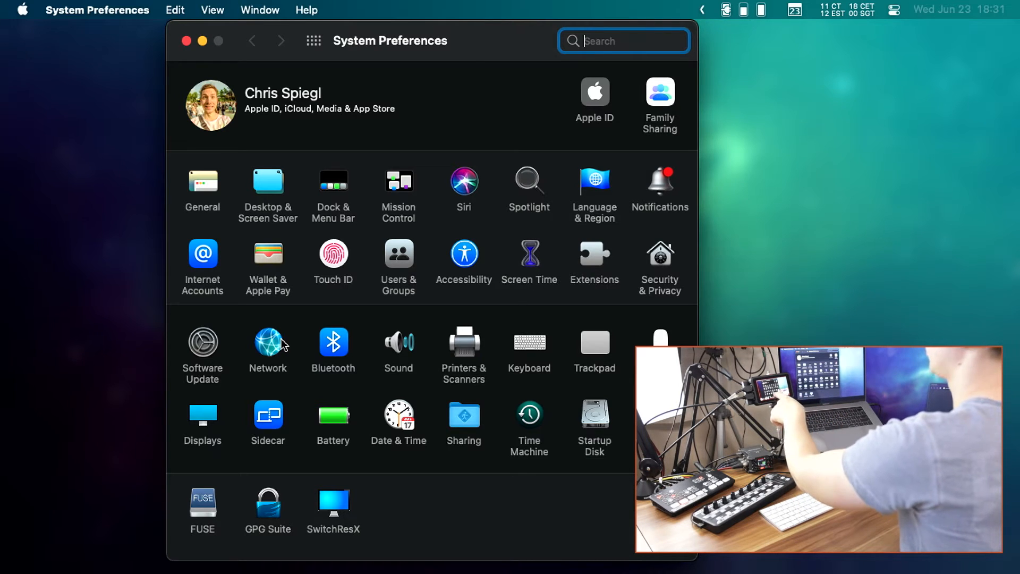
mouse_move(285, 333)
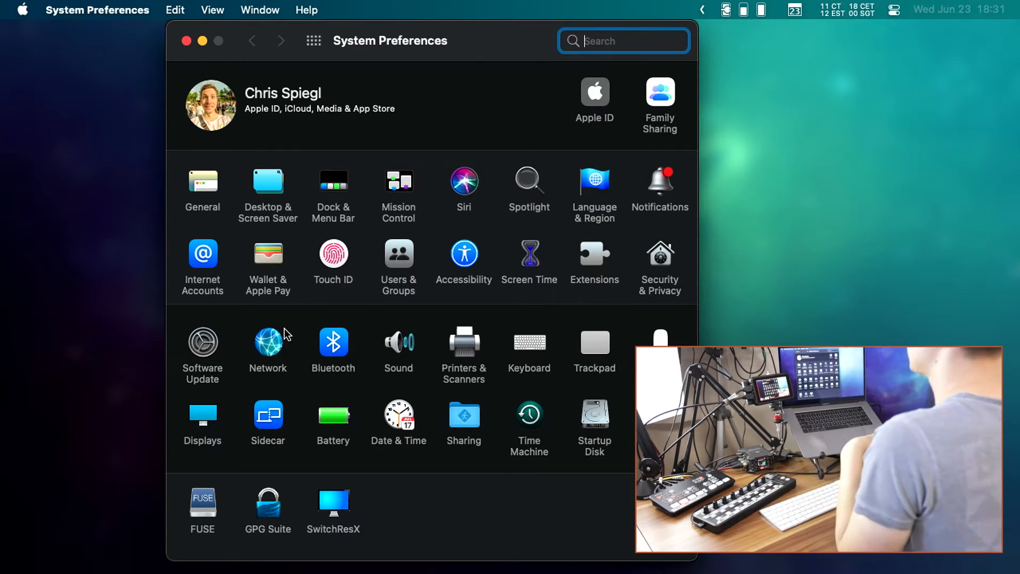
mouse_move(509, 211)
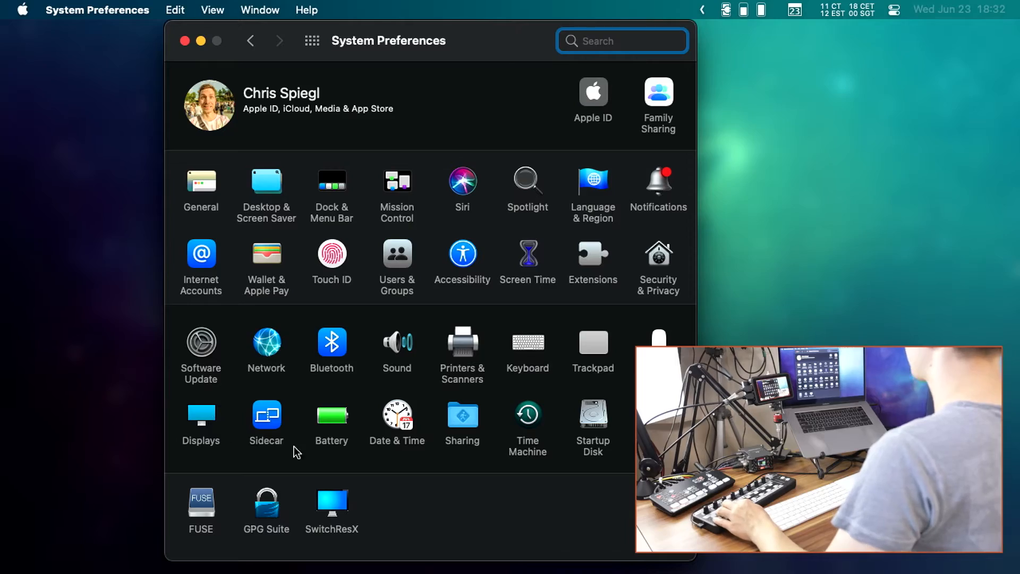
Step: Enter the Displays pane for the BMD HDMI monitor (720p scaled, 30 Hz)
left_click(201, 414)
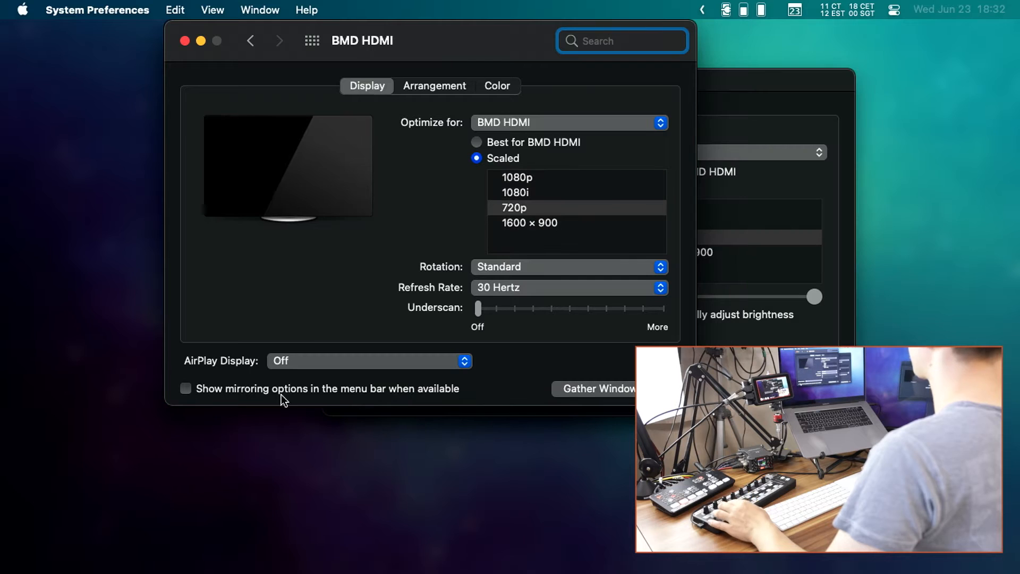
mouse_move(445, 22)
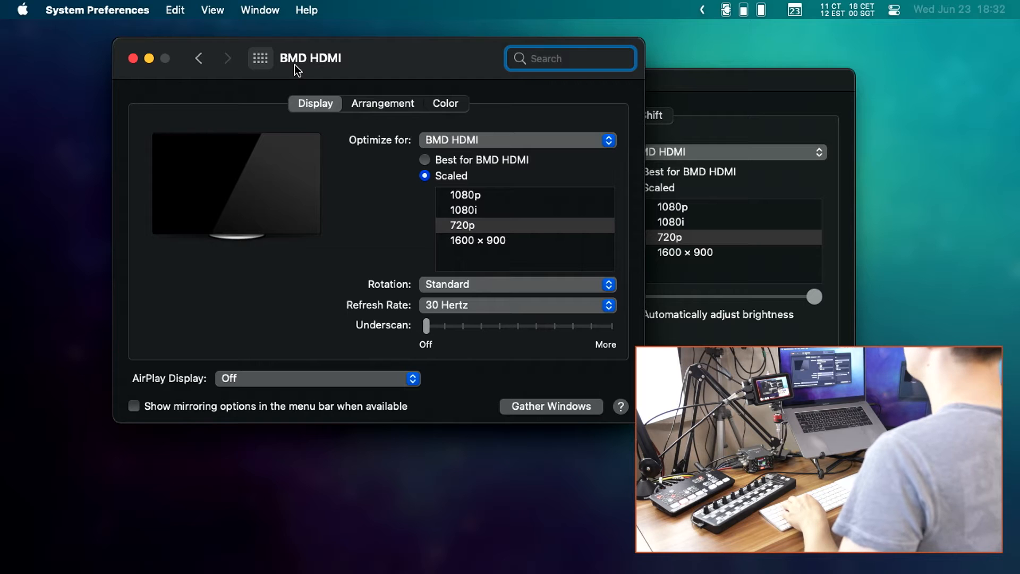
mouse_move(405, 78)
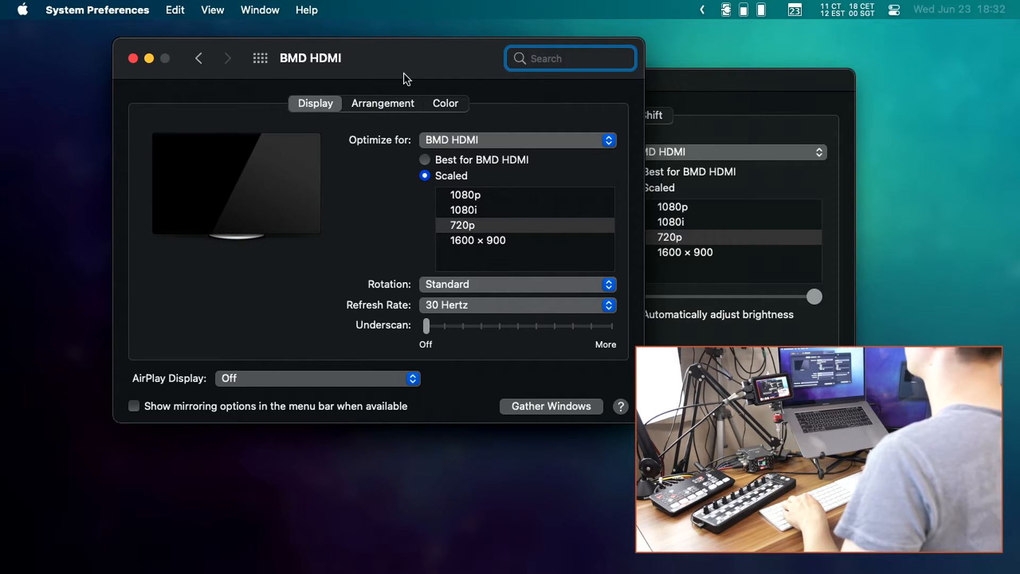
mouse_move(671, 85)
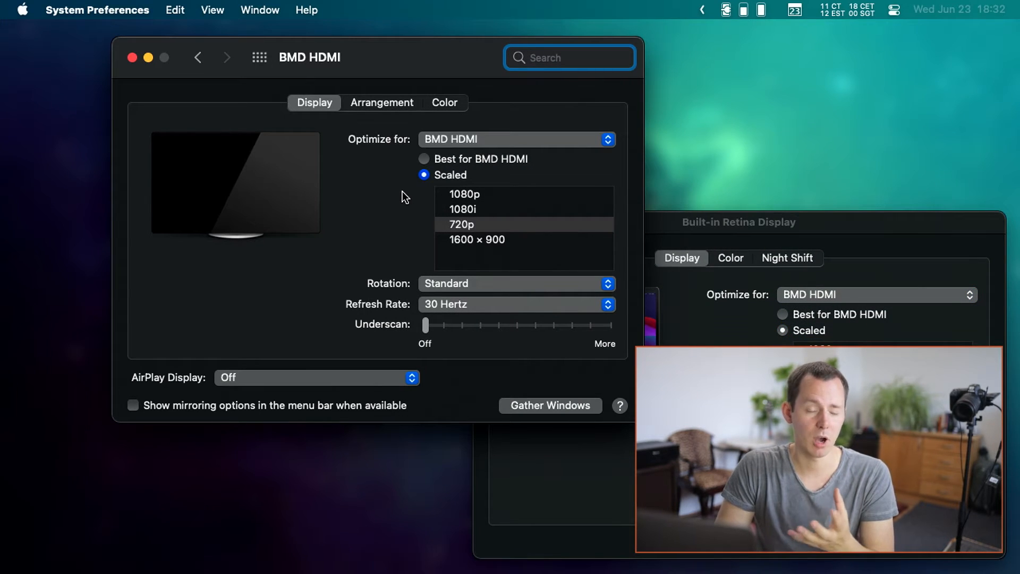
mouse_move(506, 117)
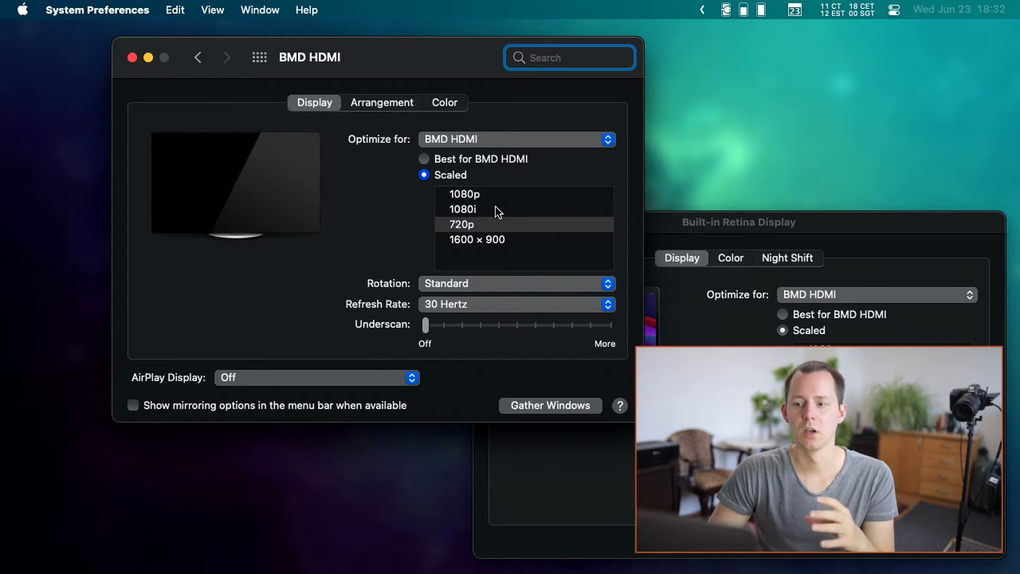
mouse_move(291, 148)
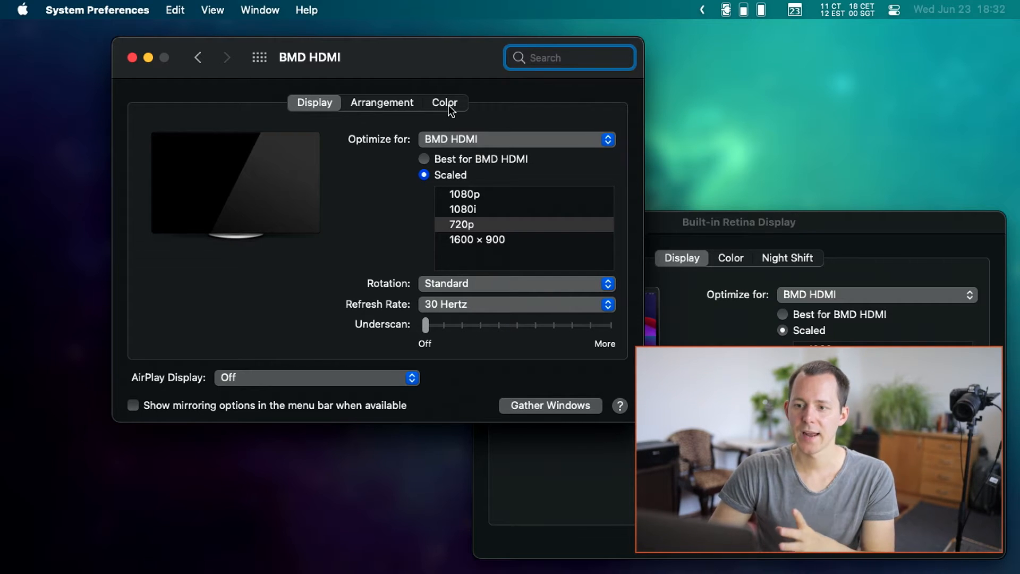
Step: Show all installed colour profiles for BMD HDMI and bring SMPTE RP 431-2-2007 DCI (P3) into view
left_click(445, 102)
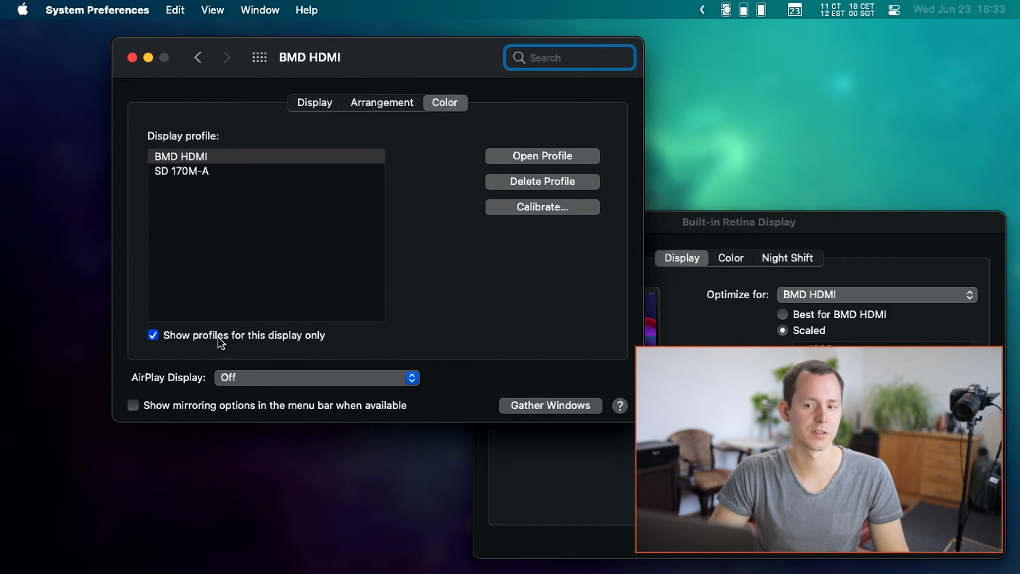
left_click(153, 335)
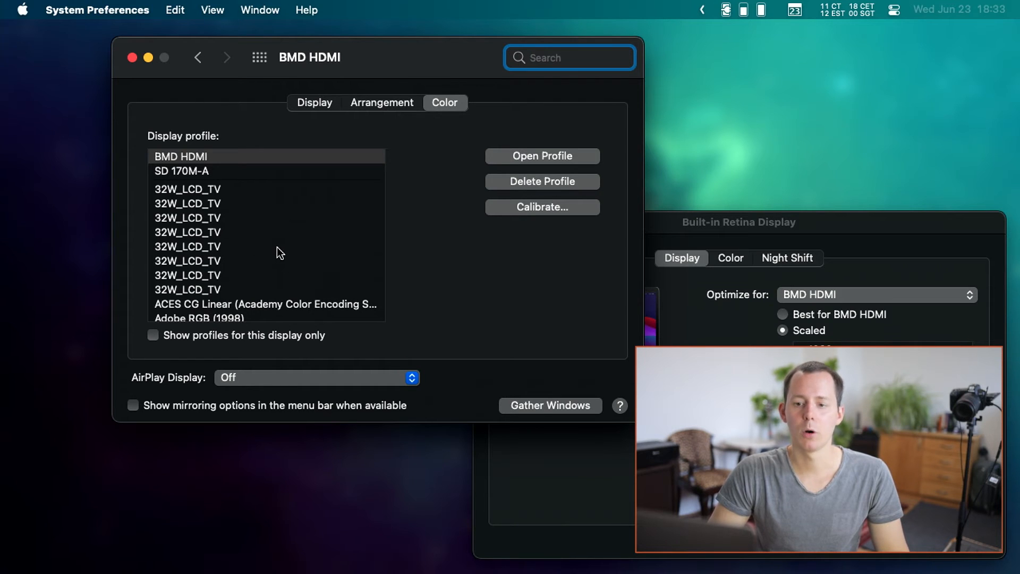
scroll("down", 3)
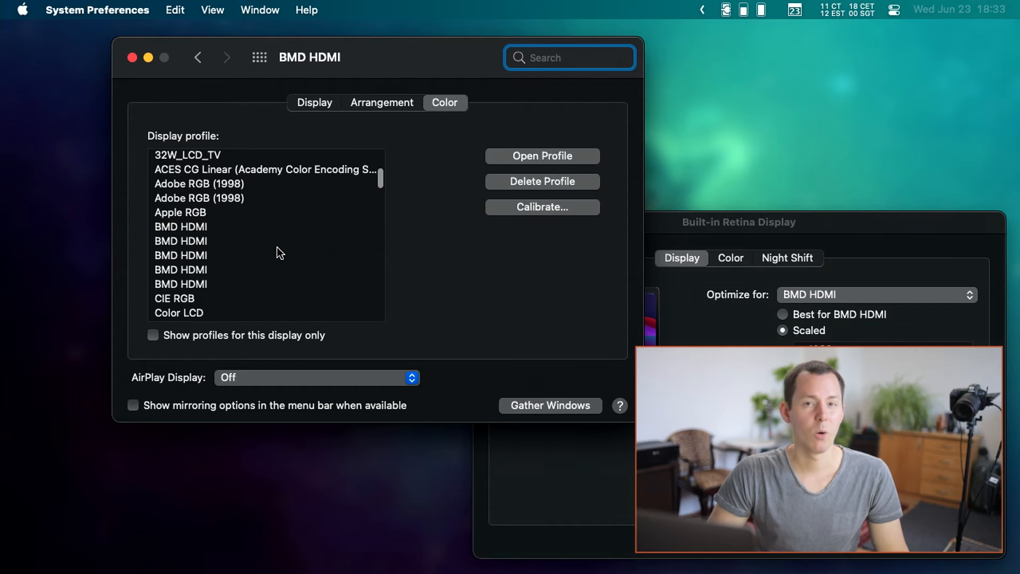
scroll("down", 3)
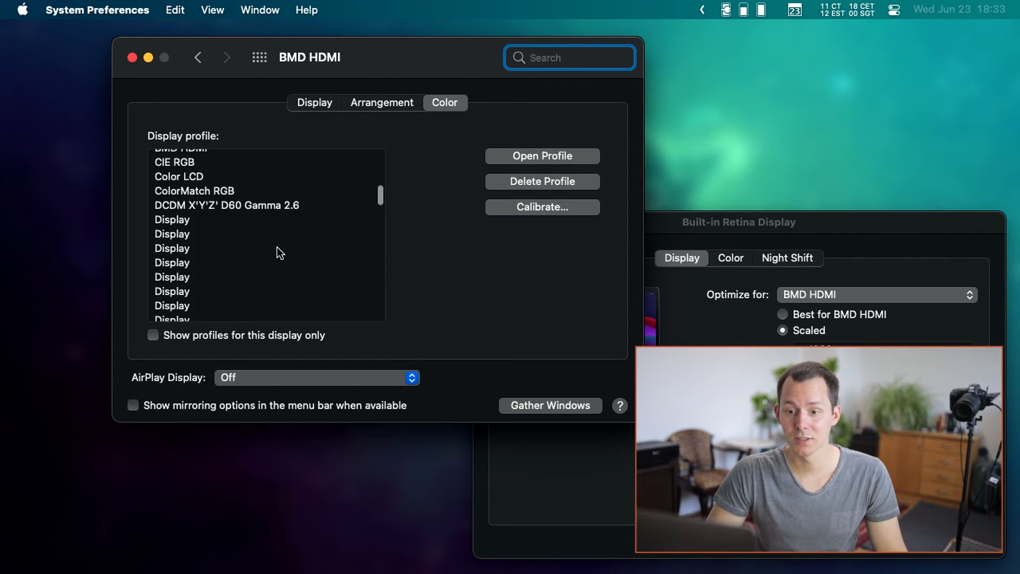
scroll("down", 3)
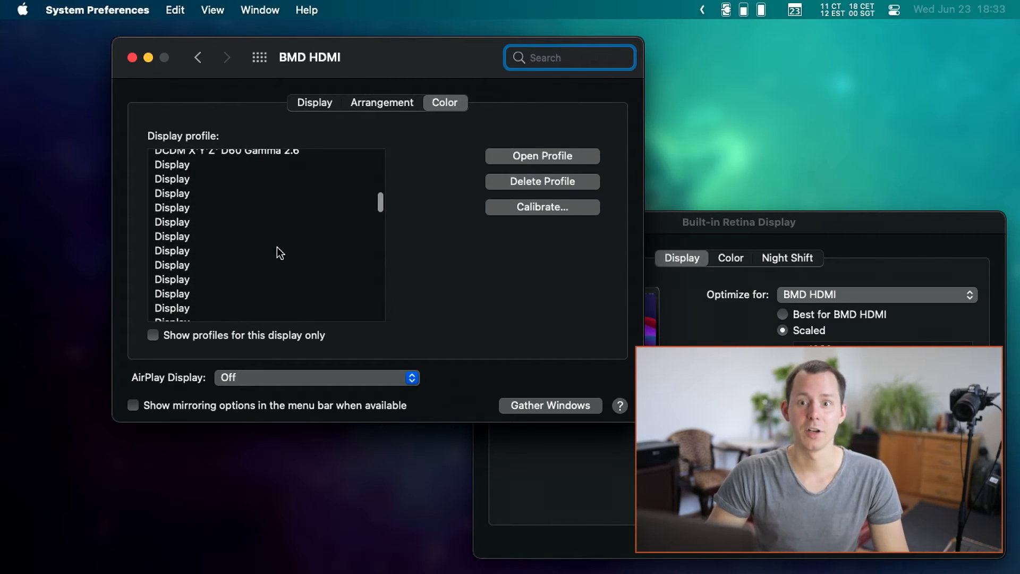
scroll("down", 3)
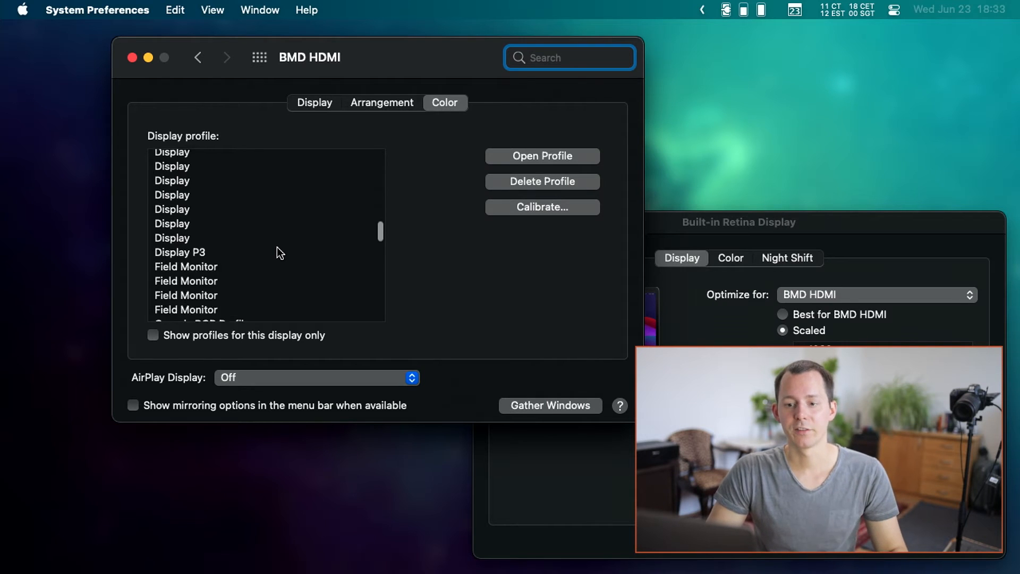
scroll("down", 3)
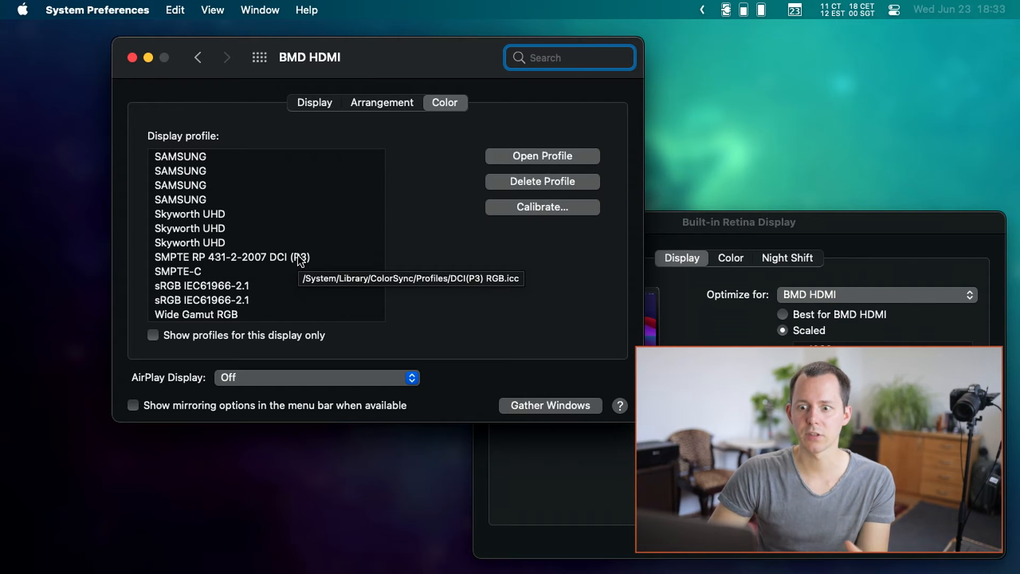
mouse_move(294, 261)
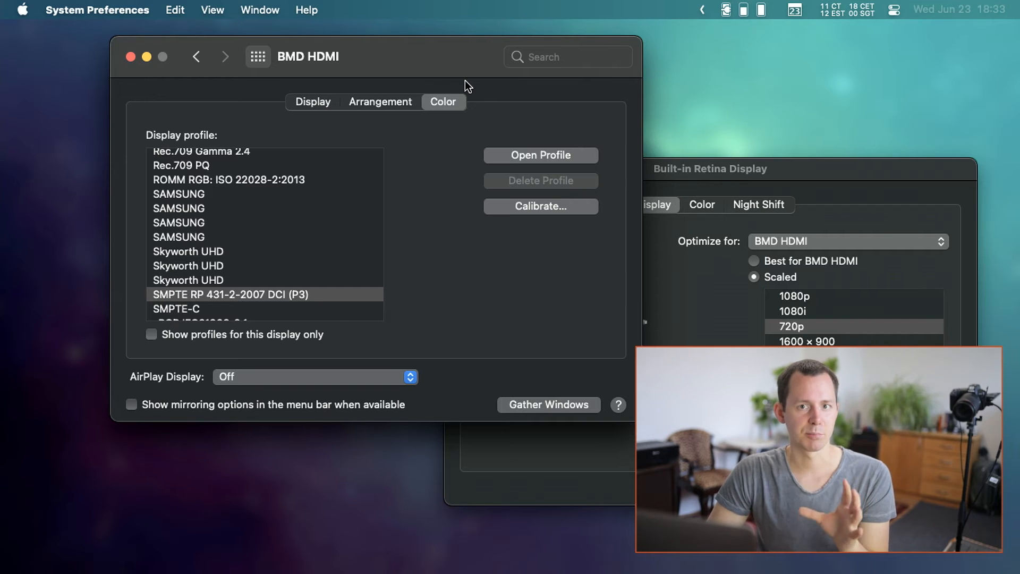
mouse_move(508, 253)
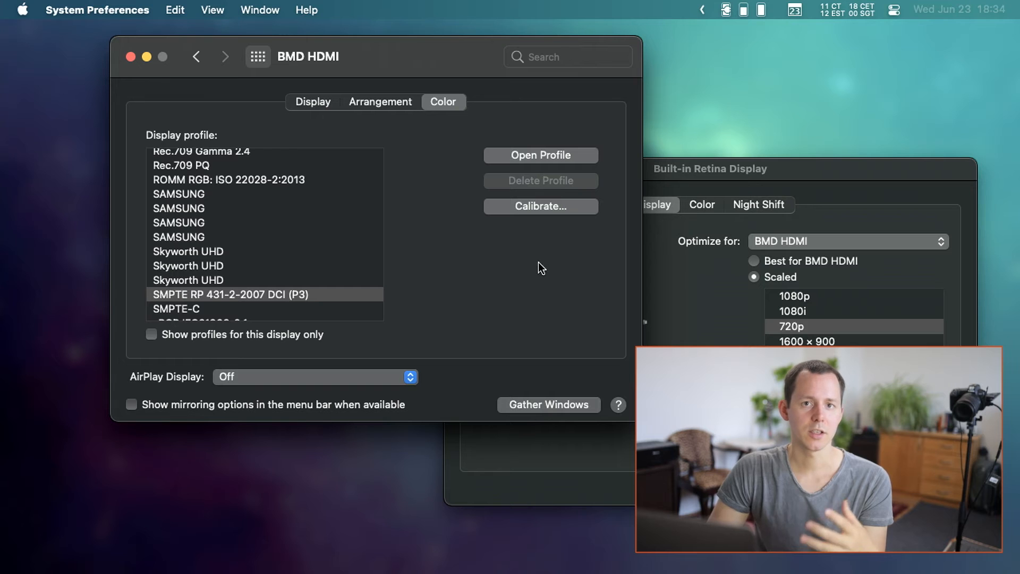
mouse_move(533, 274)
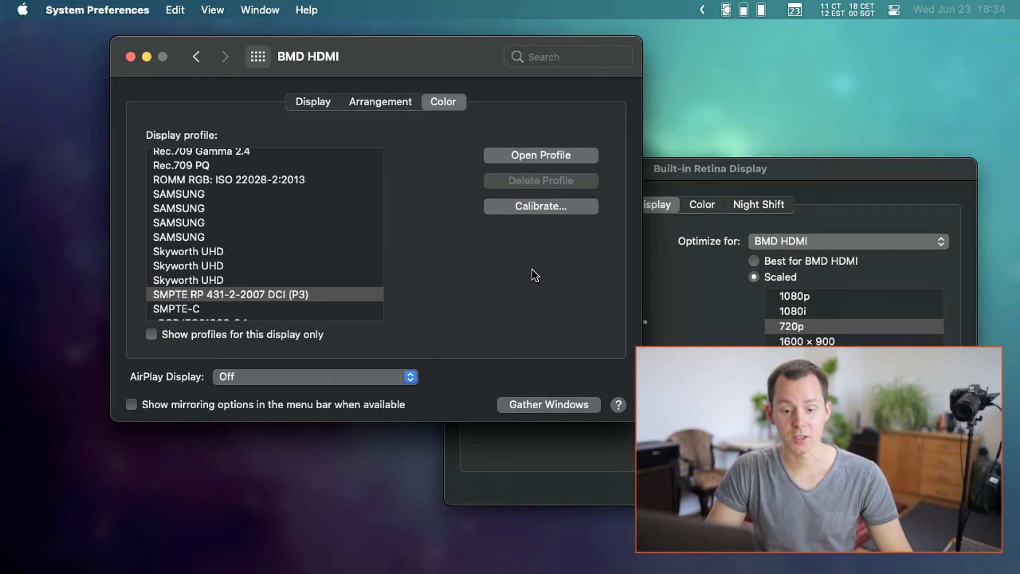